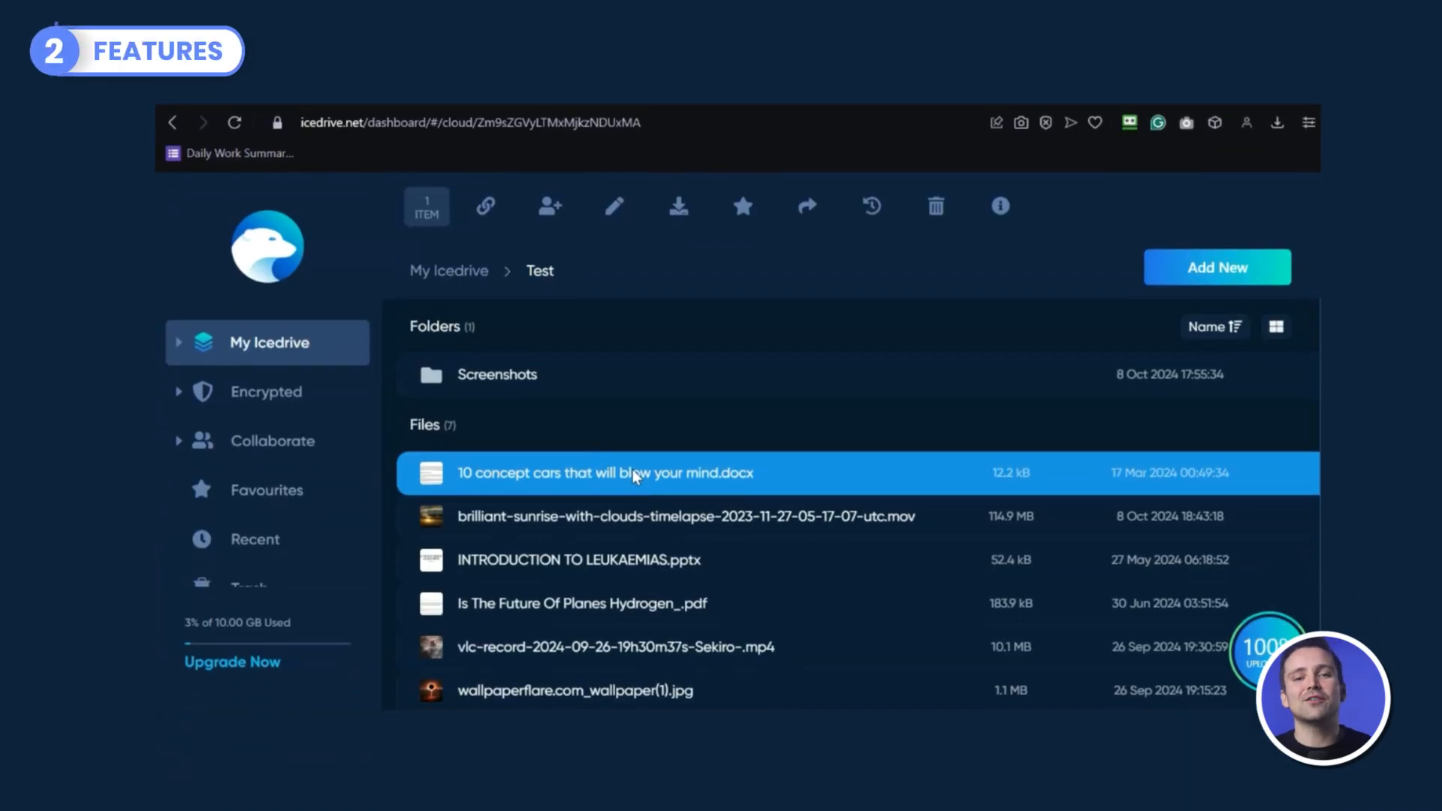
Share a file via Collaborate, entering the recipient's email with Read Only access
{"action": "left_click", "coordinate": [870, 205]}
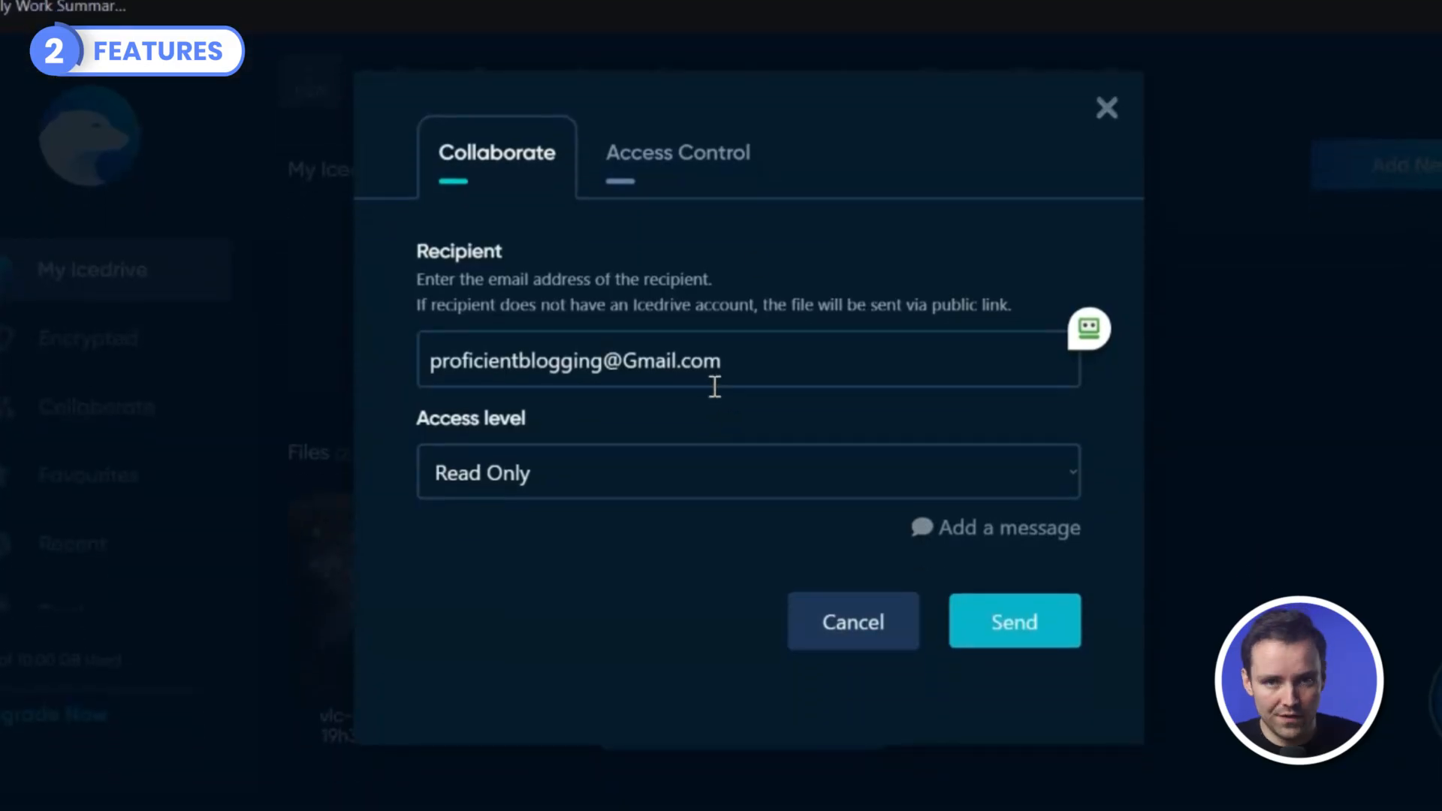
Toggle between Collaborate and Access Control, ending on Users with Access showing only the owner
{"action": "left_click", "coordinate": [677, 151]}
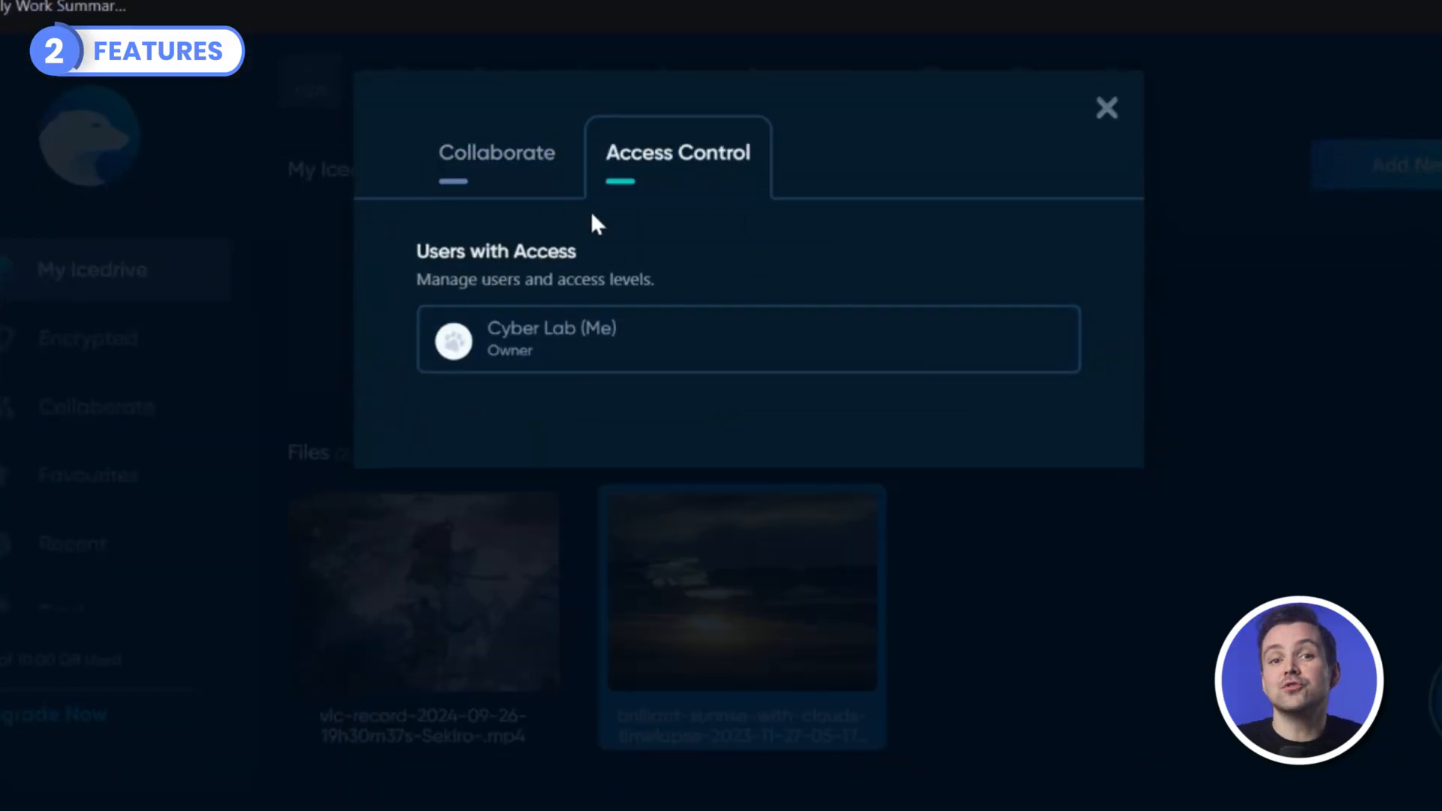
{"action": "left_click", "coordinate": [497, 152]}
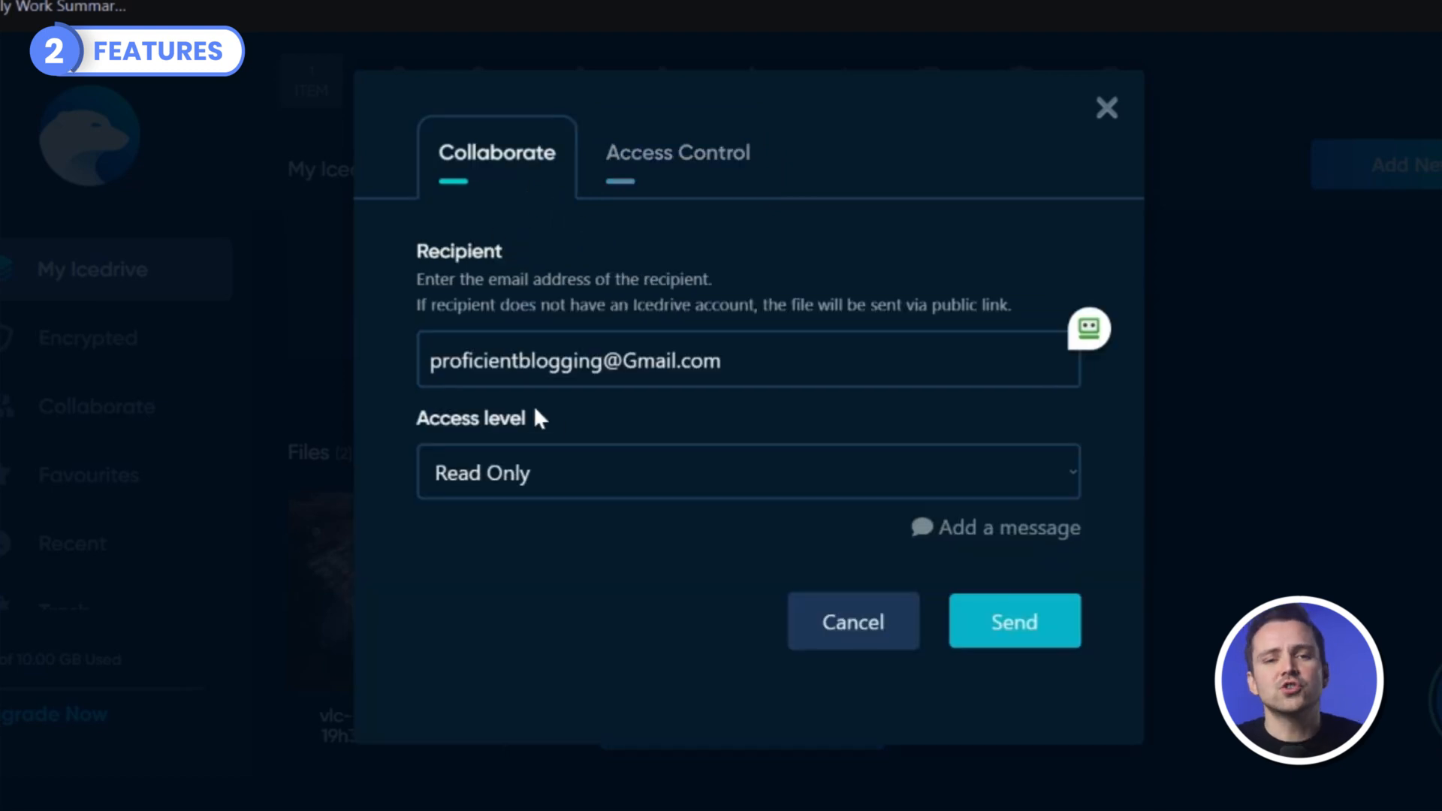
{"action": "left_click", "coordinate": [677, 152]}
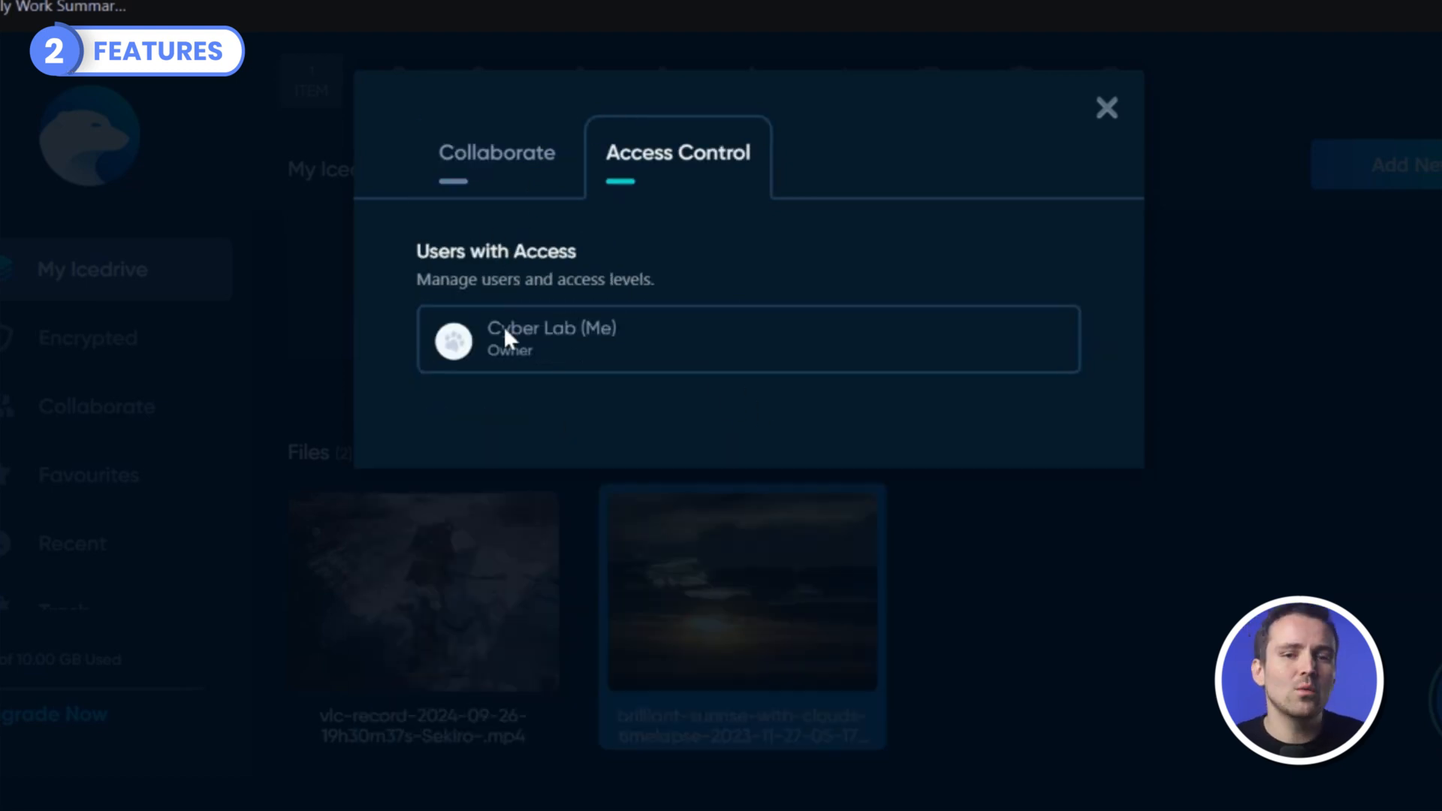